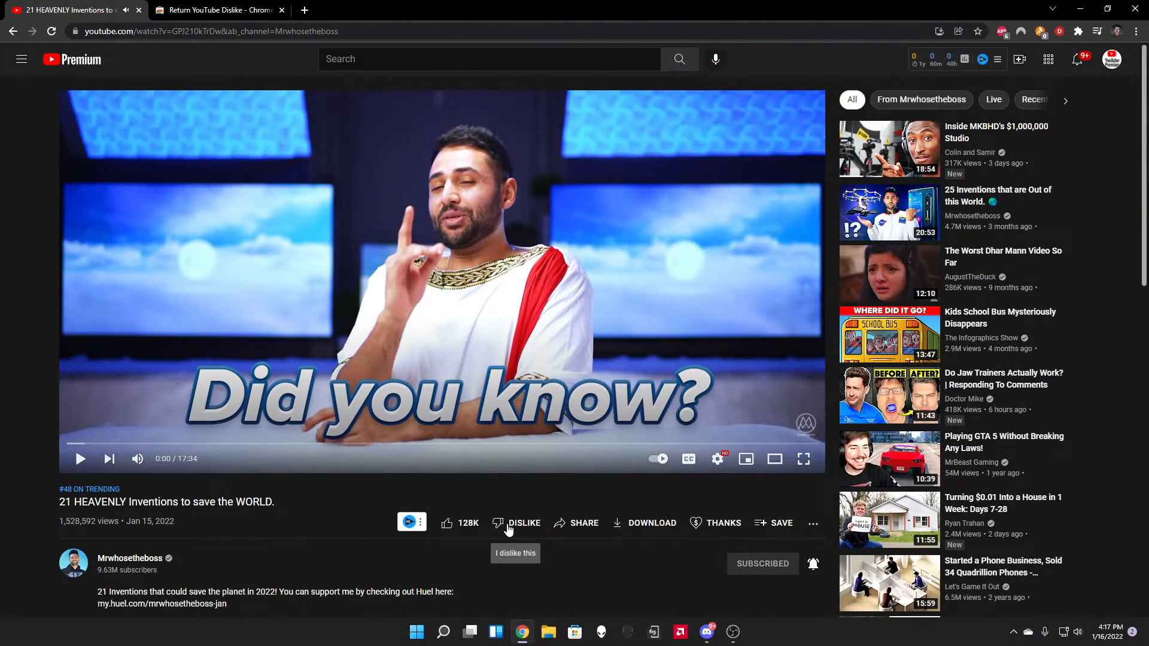
Dislike the '21 HEAVENLY Inventions to save the WORLD' video, which shows no count
click(515, 523)
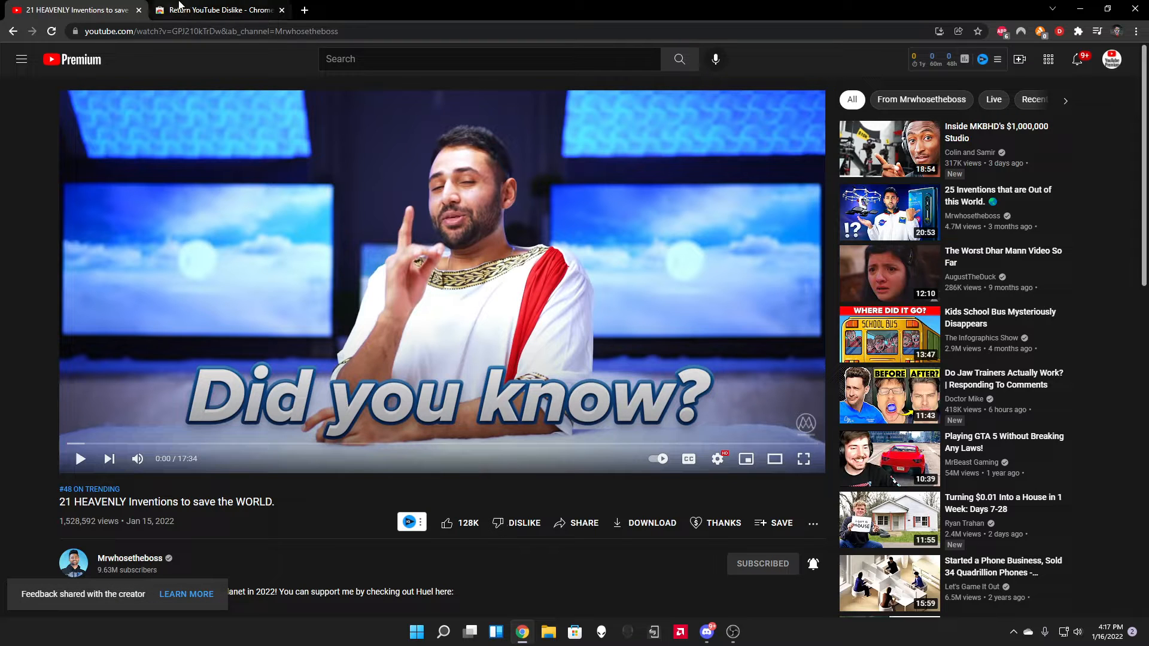
Add the Return YouTube Dislike extension from the Chrome Web Store
click(218, 10)
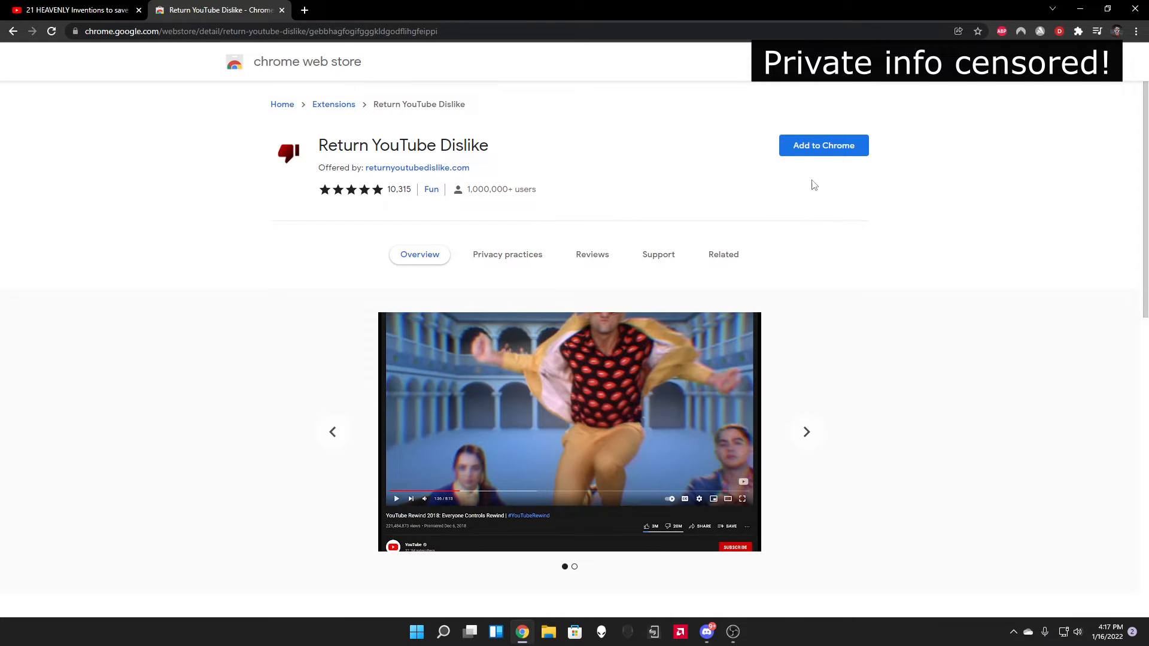
click(822, 145)
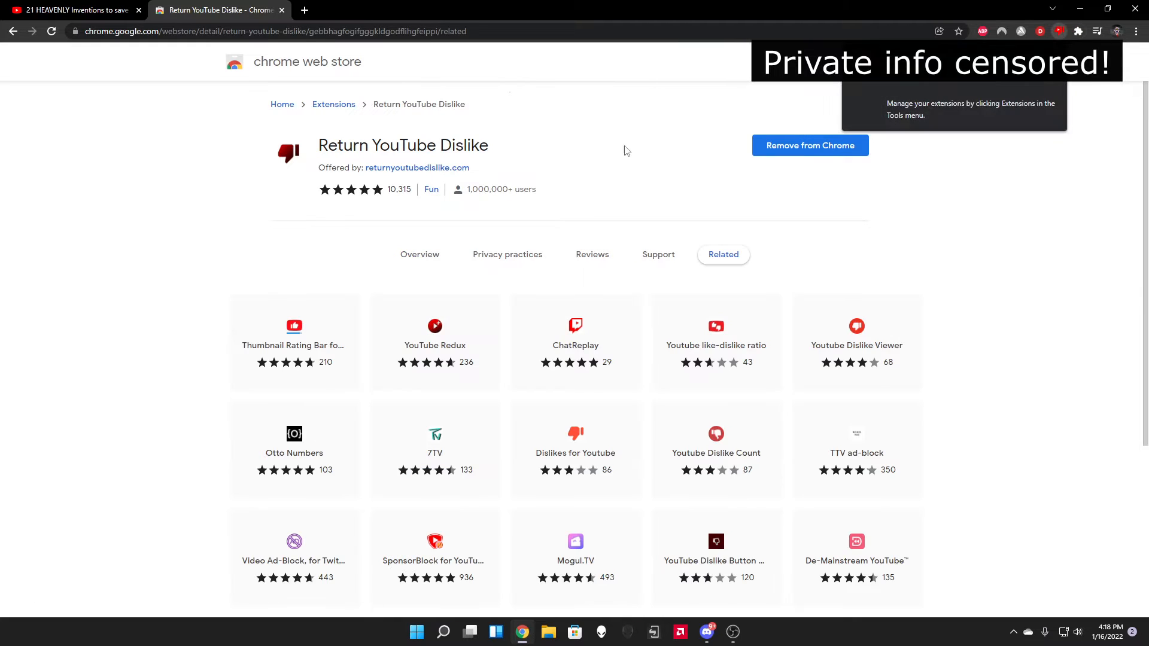
click(73, 9)
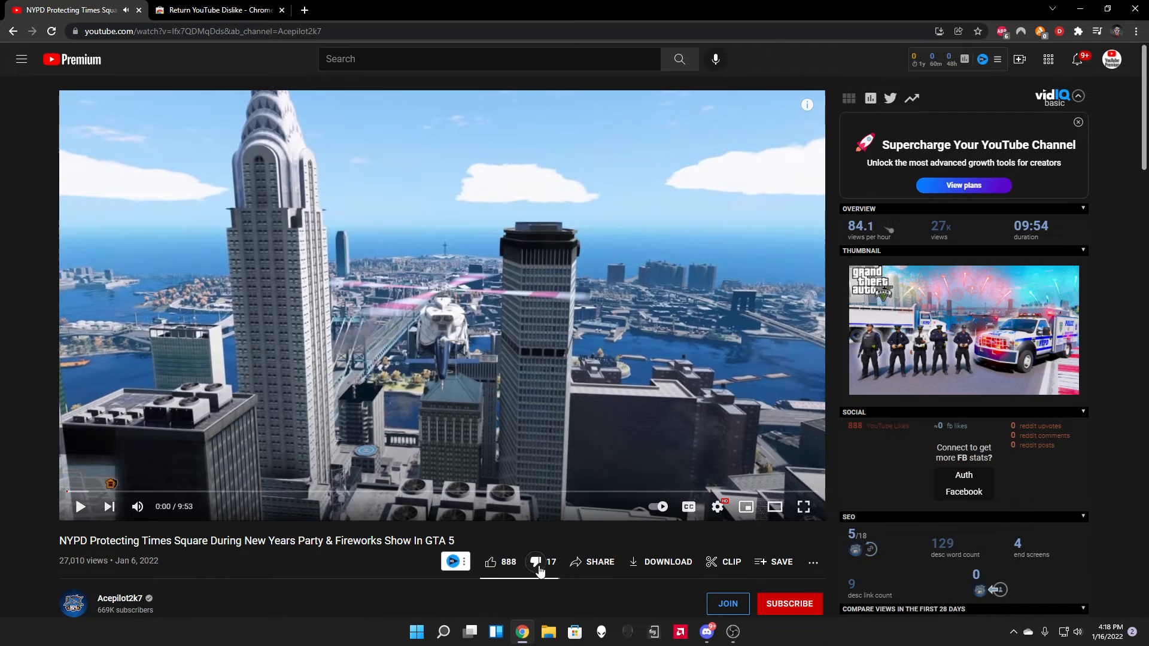
Toggle off the dislike on the GTA 5 NYPD video, lowering its count to 16
click(535, 562)
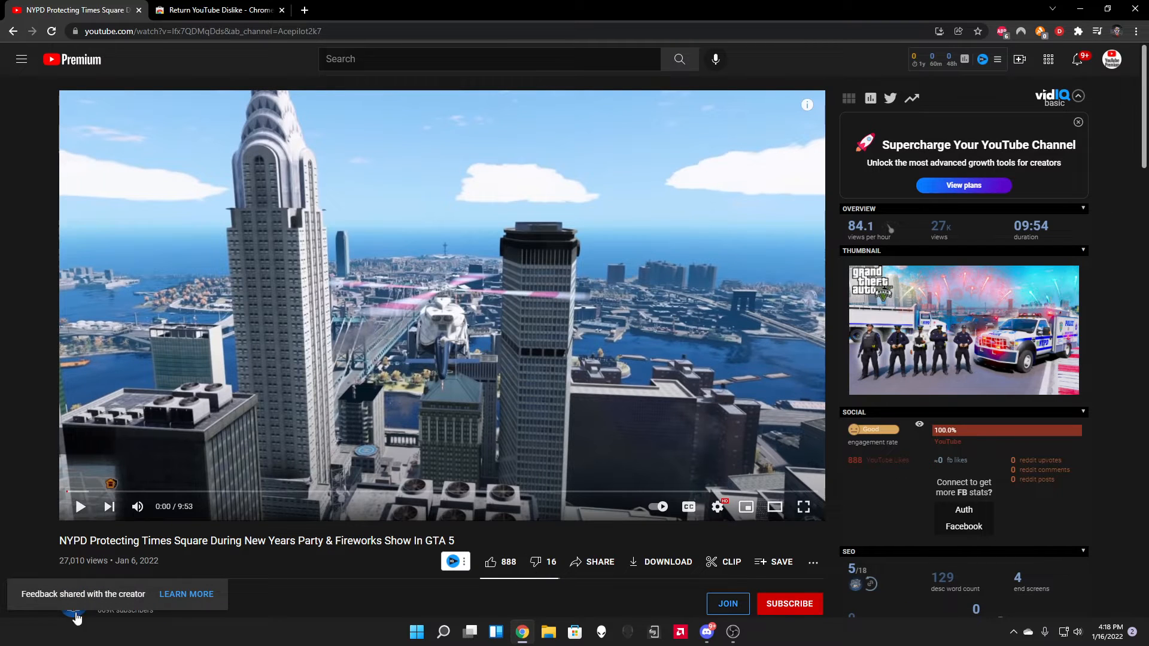